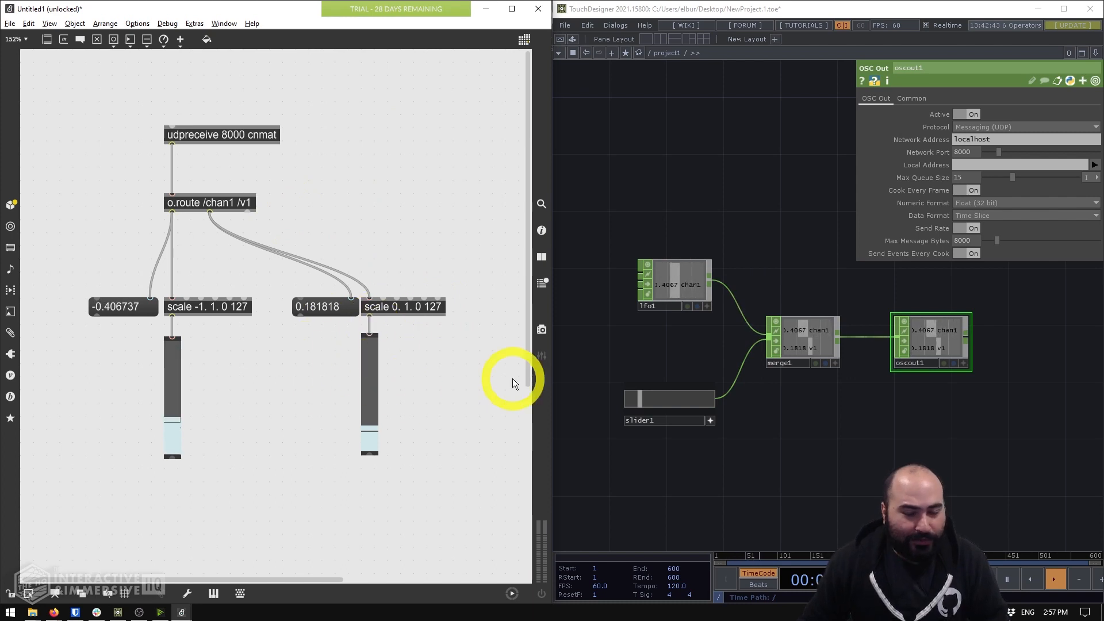
pyautogui.moveTo(650, 234)
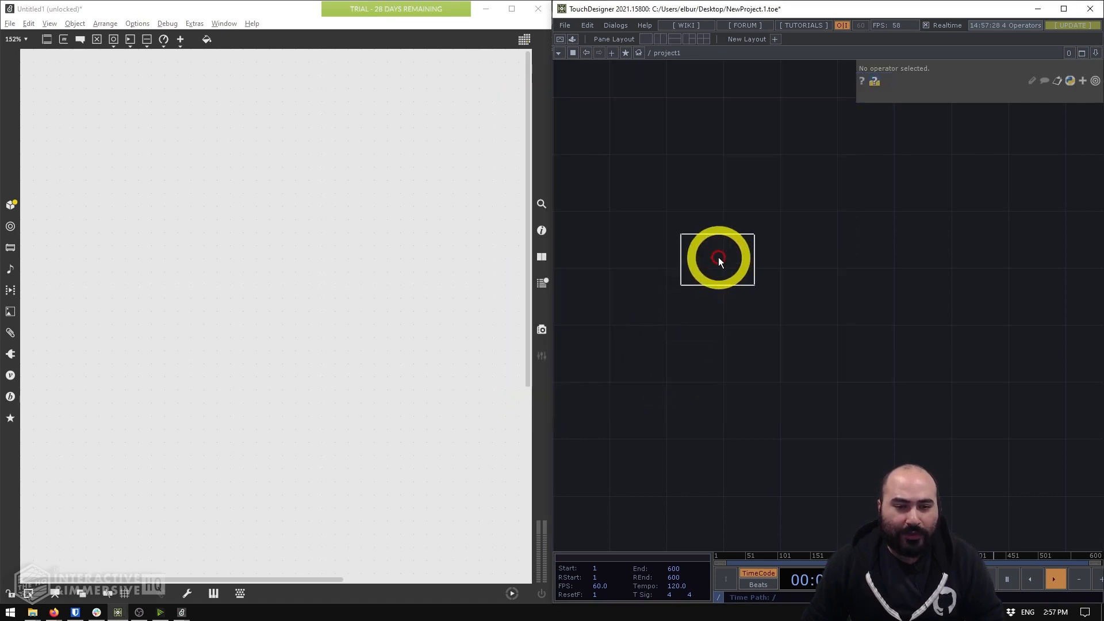
# Place an LFO CHOP and a Slider COMP in the network, then select the LFO
pyautogui.click(718, 267)
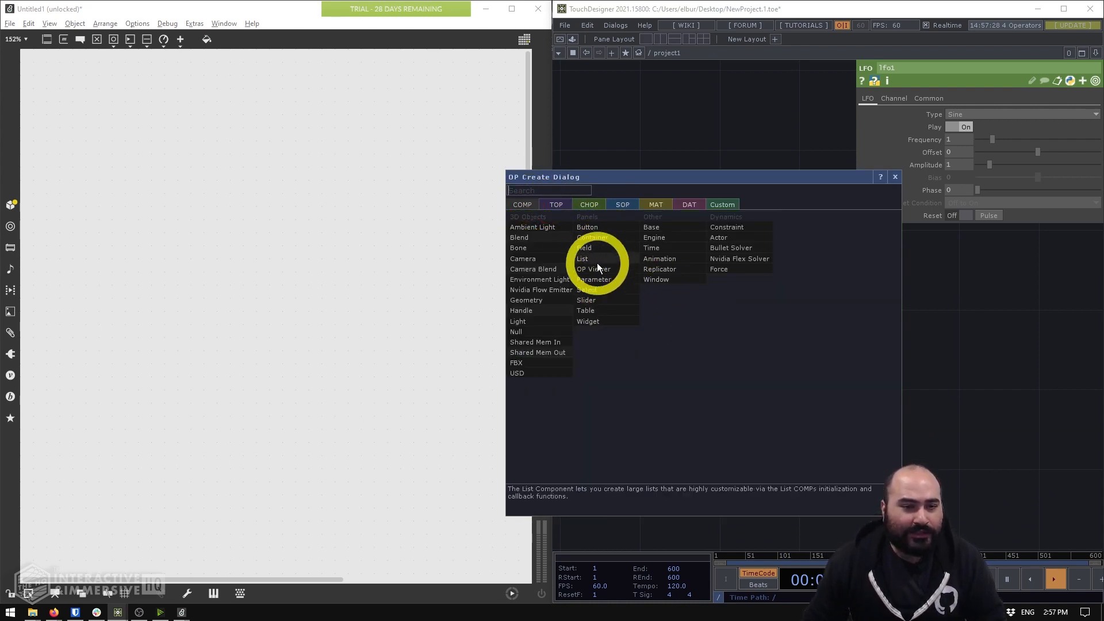
pyautogui.click(586, 300)
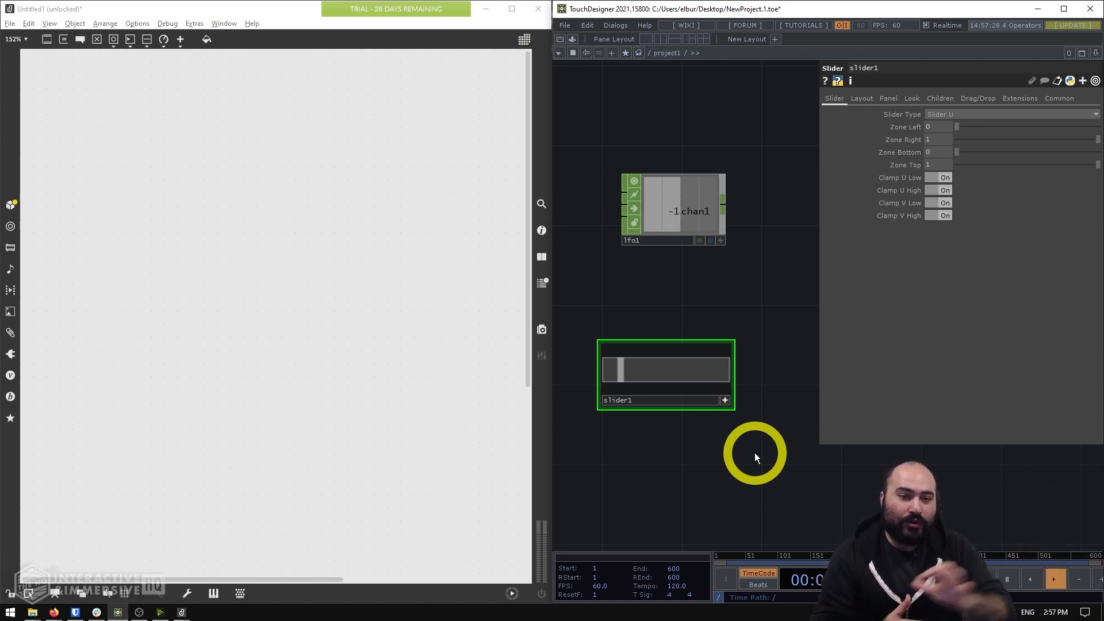
pyautogui.click(675, 209)
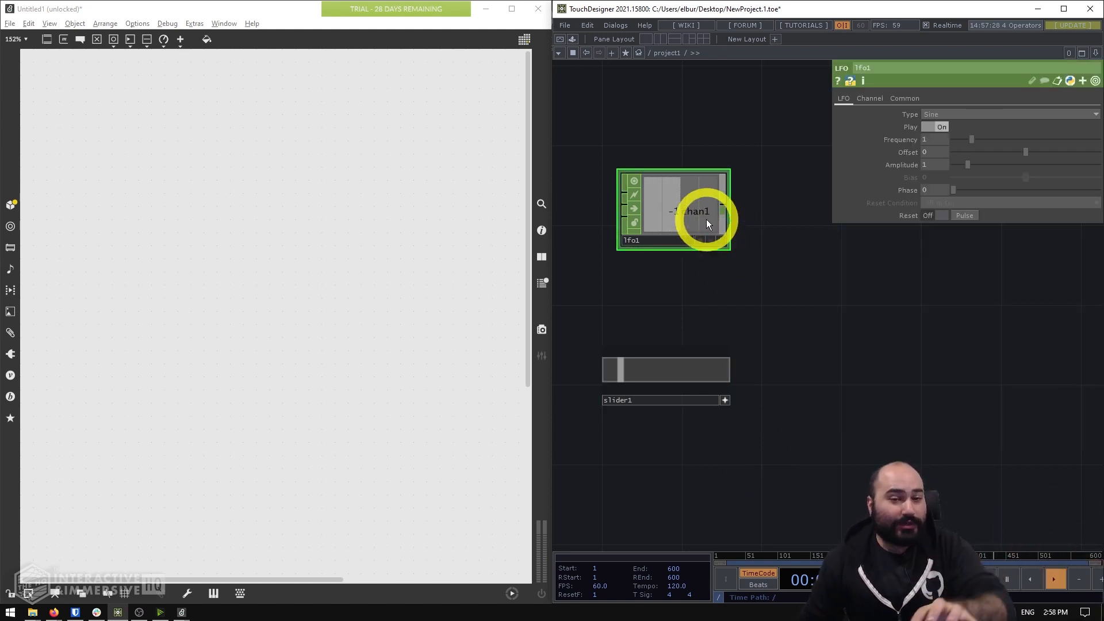
pyautogui.moveTo(741, 268)
pyautogui.write('merge')
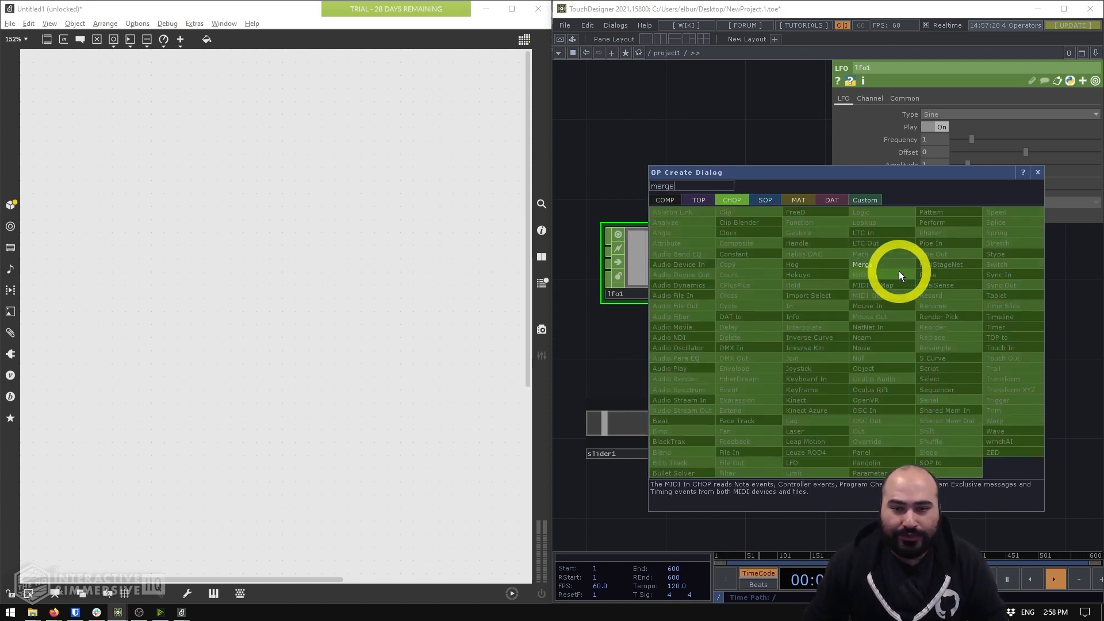
# Add a Merge CHOP combining lfo1 and slider1, followed by an OSC Out CHOP
pyautogui.click(862, 264)
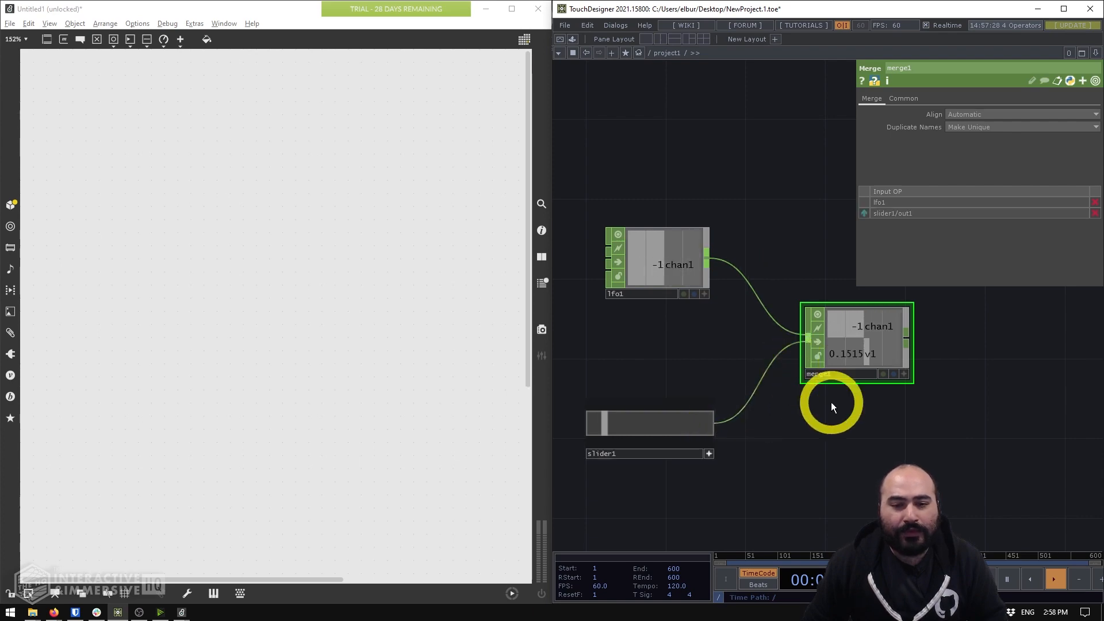
pyautogui.doubleClick(831, 405)
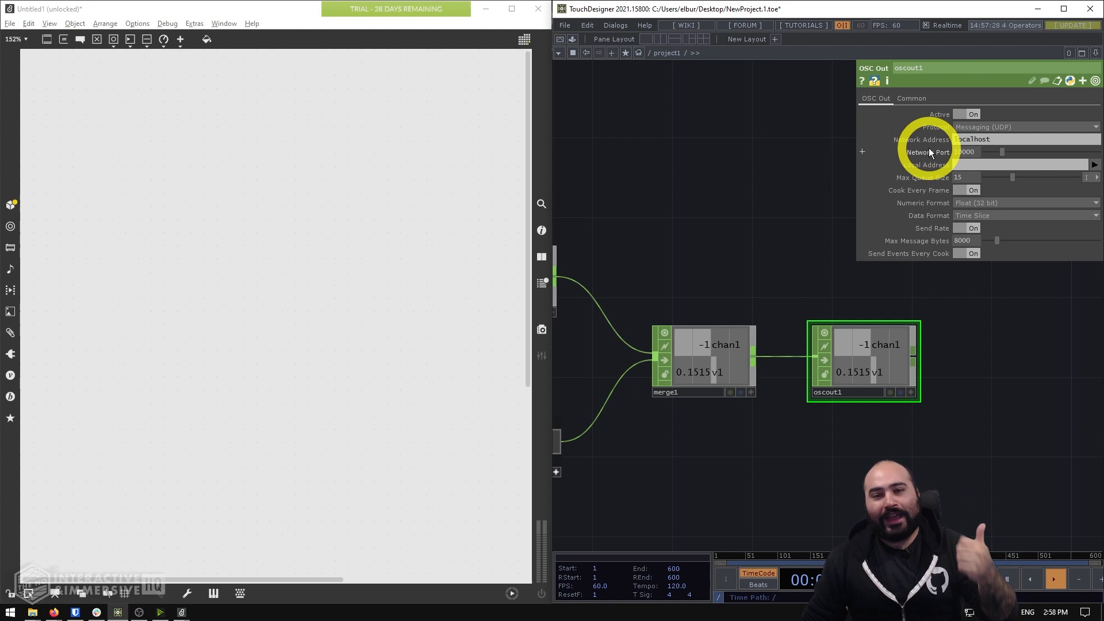
# Set oscout1's Network Address to localhost with Network Port 8000
pyautogui.click(972, 138)
pyautogui.write('127.0.0.1')
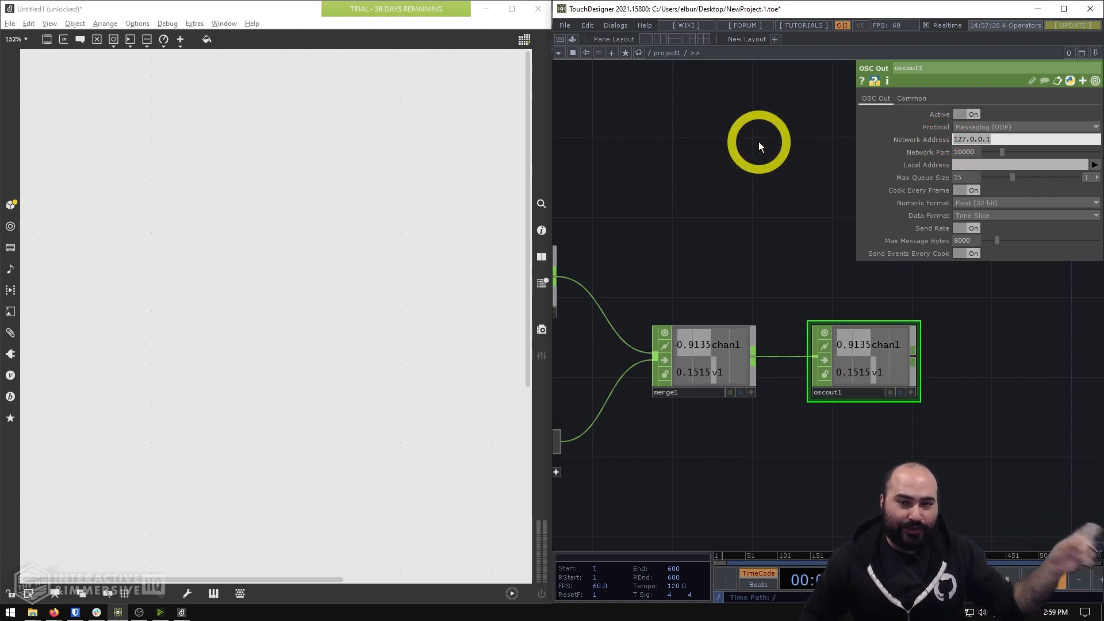
pyautogui.write('localhost')
pyautogui.click(1027, 151)
pyautogui.write('8000')
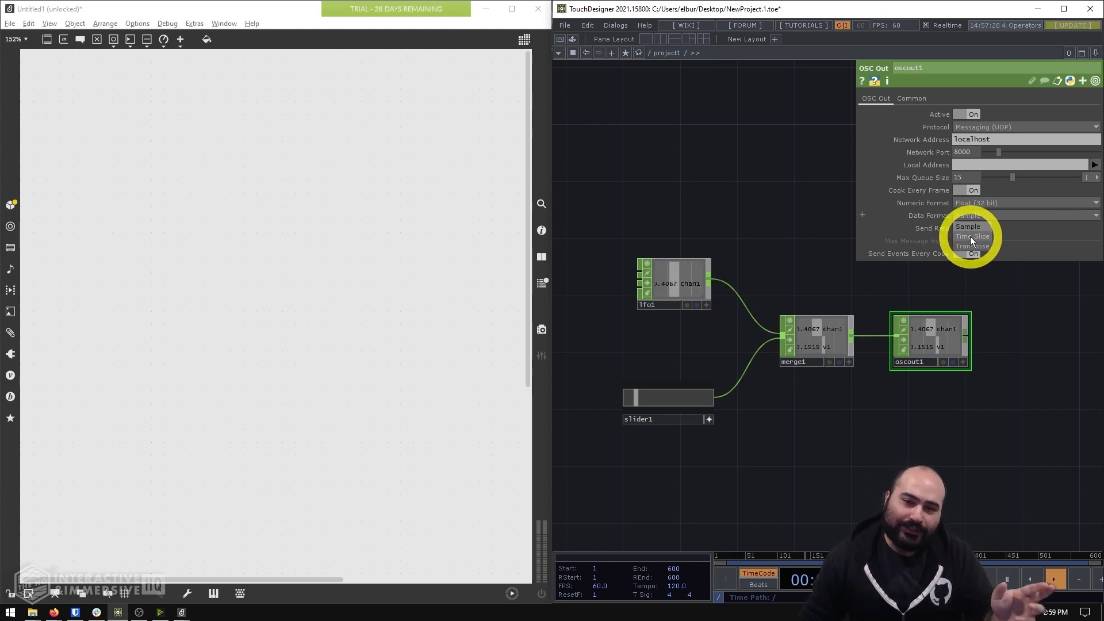
# Change oscout1's Data Format from Time Slice to Sample
pyautogui.click(973, 236)
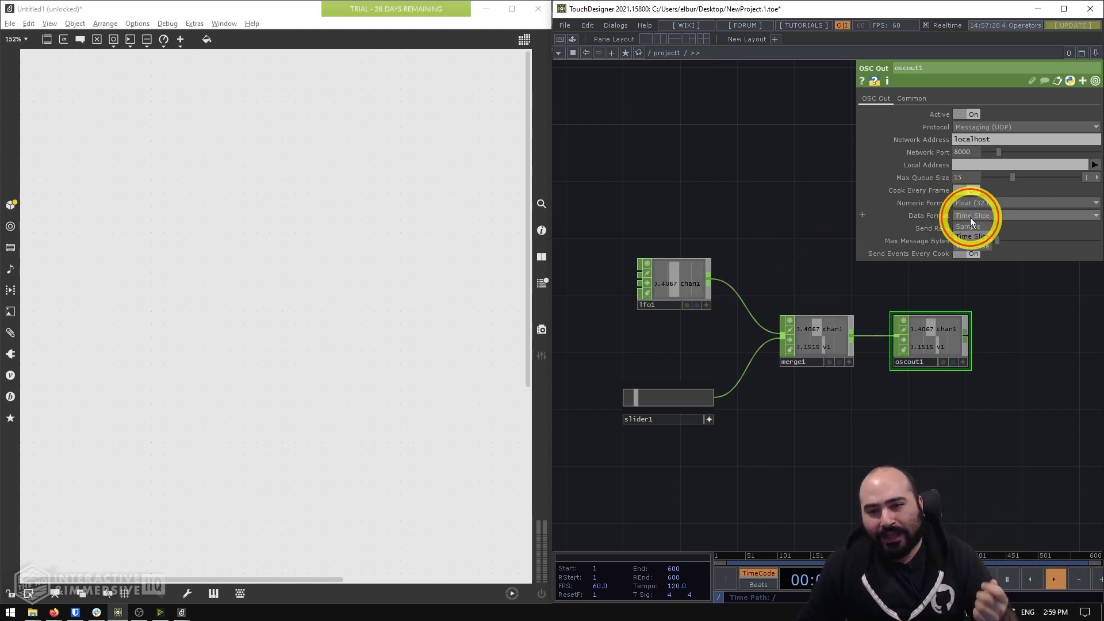
pyautogui.click(968, 227)
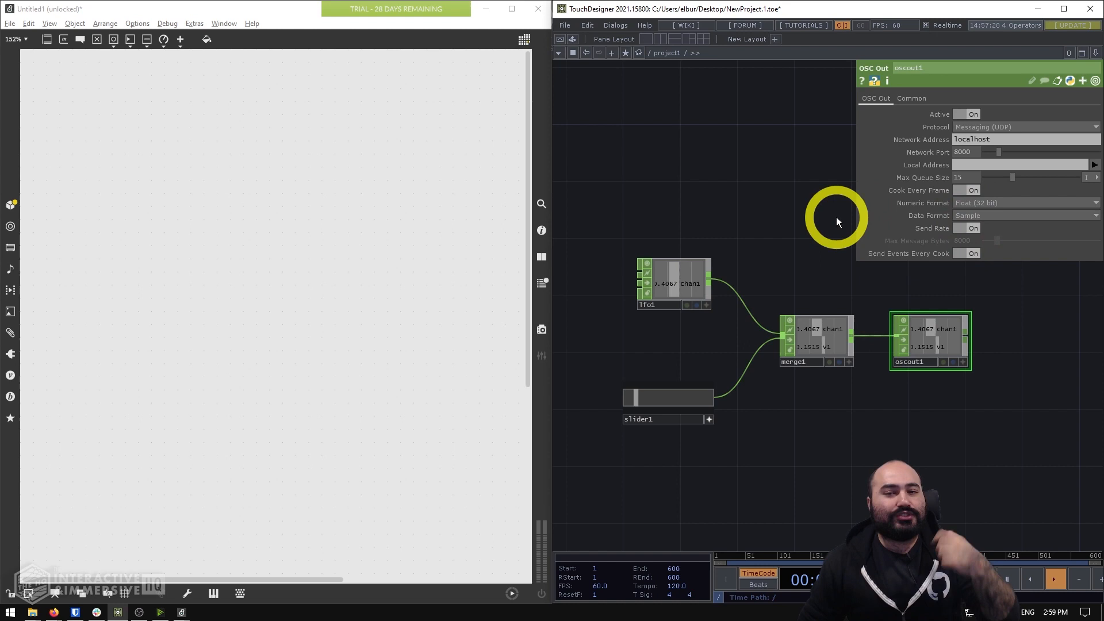
pyautogui.moveTo(719, 211)
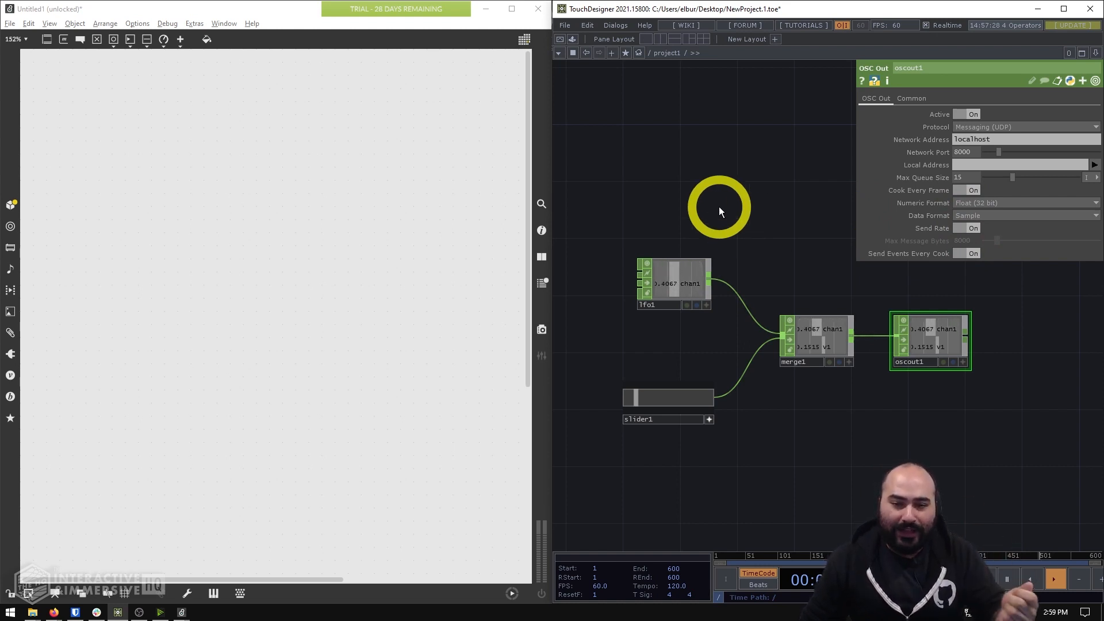
pyautogui.moveTo(785, 275)
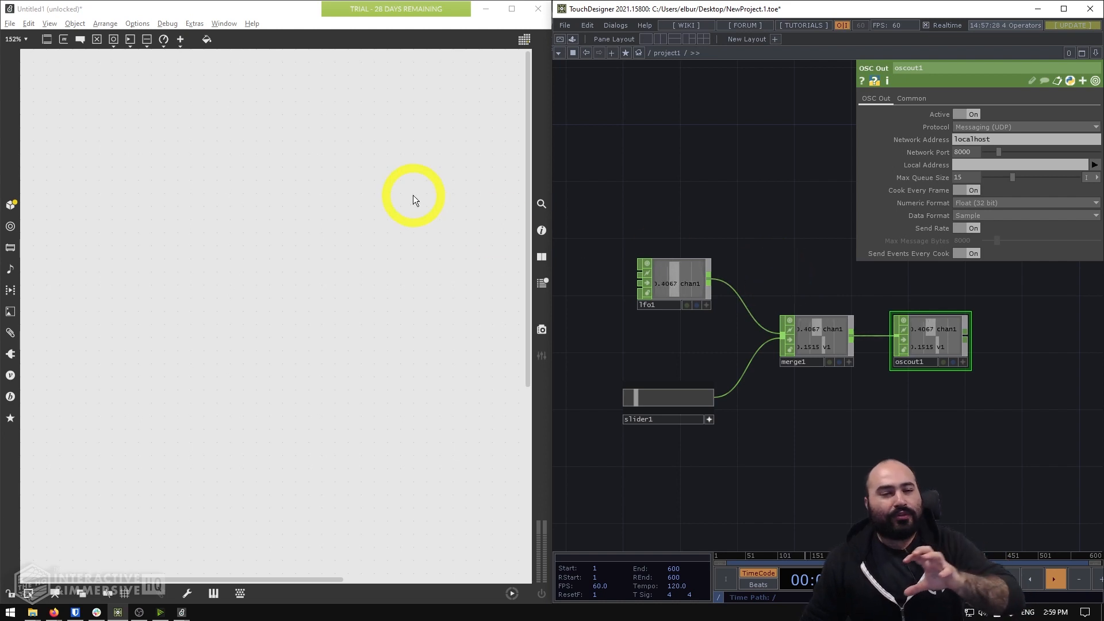
pyautogui.moveTo(296, 193)
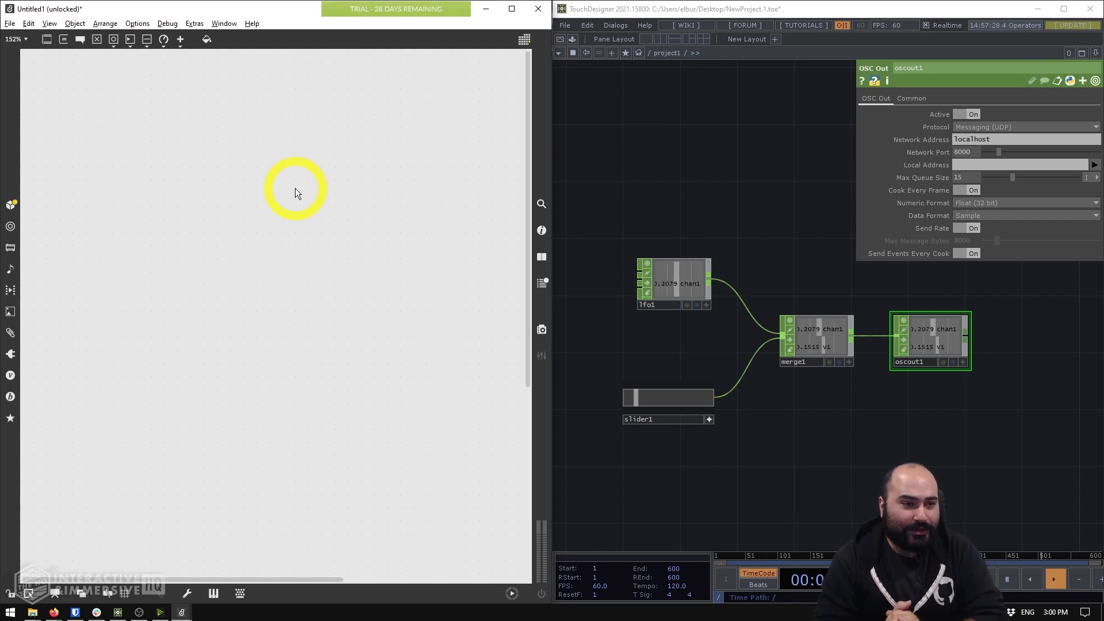
pyautogui.moveTo(244, 172)
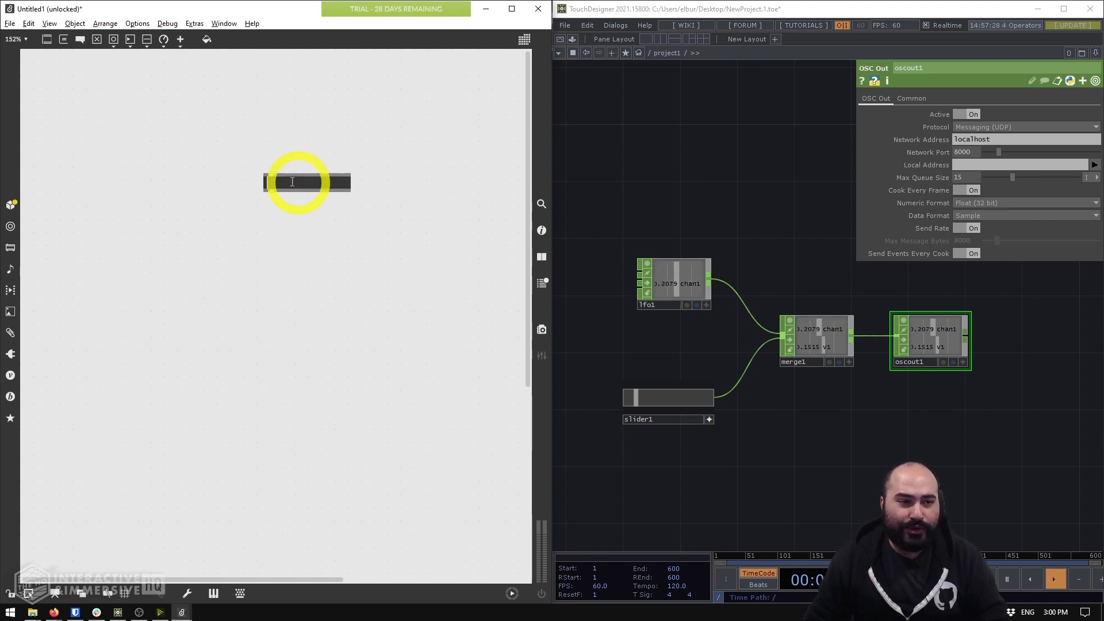
pyautogui.moveTo(314, 288)
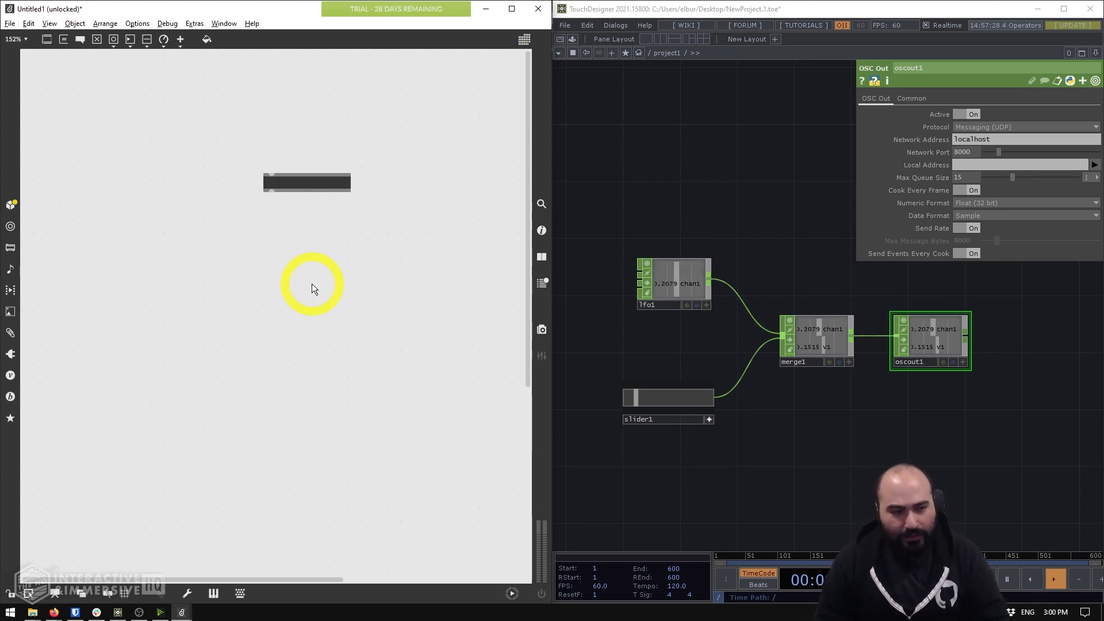
# Create a 'udpreceive 8000' object and nudge it up and left in the patch
pyautogui.write('udpreceive')
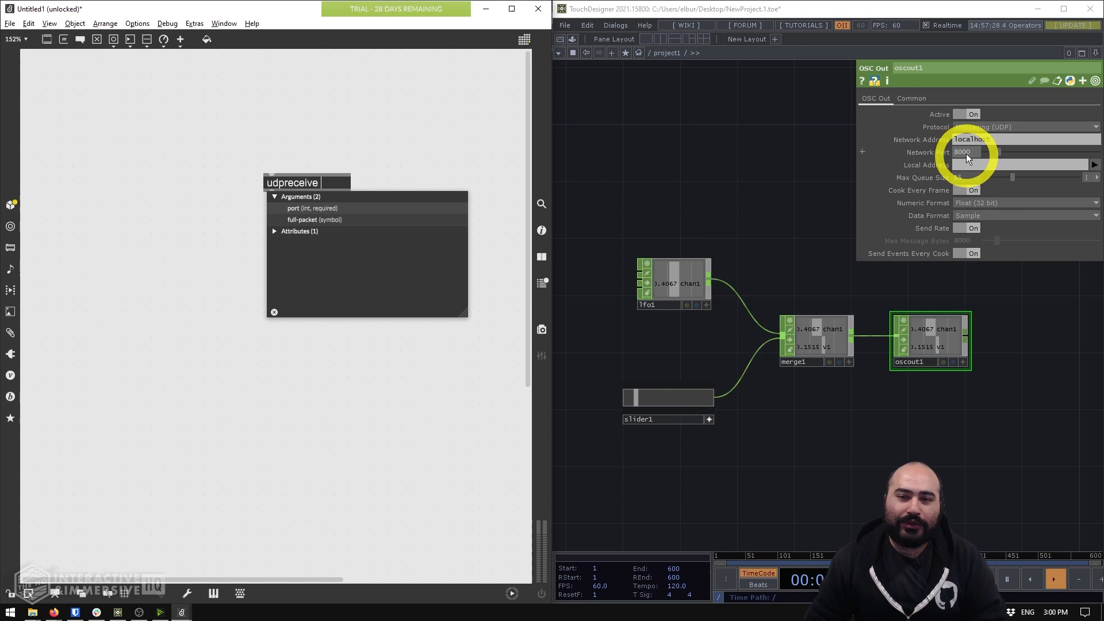
pyautogui.write('8')
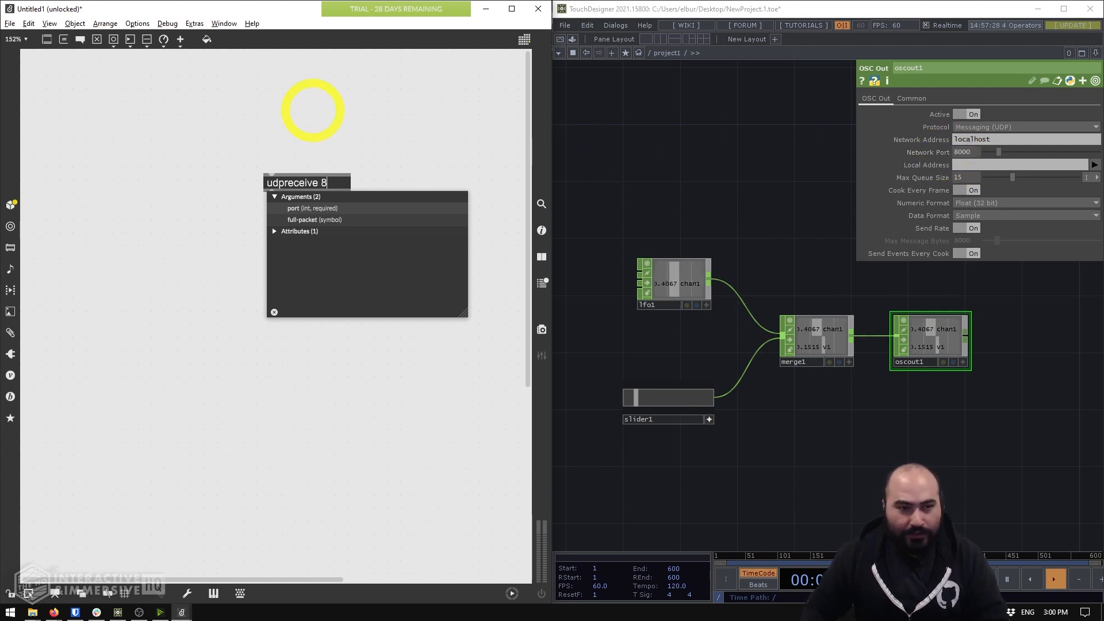
pyautogui.write('000')
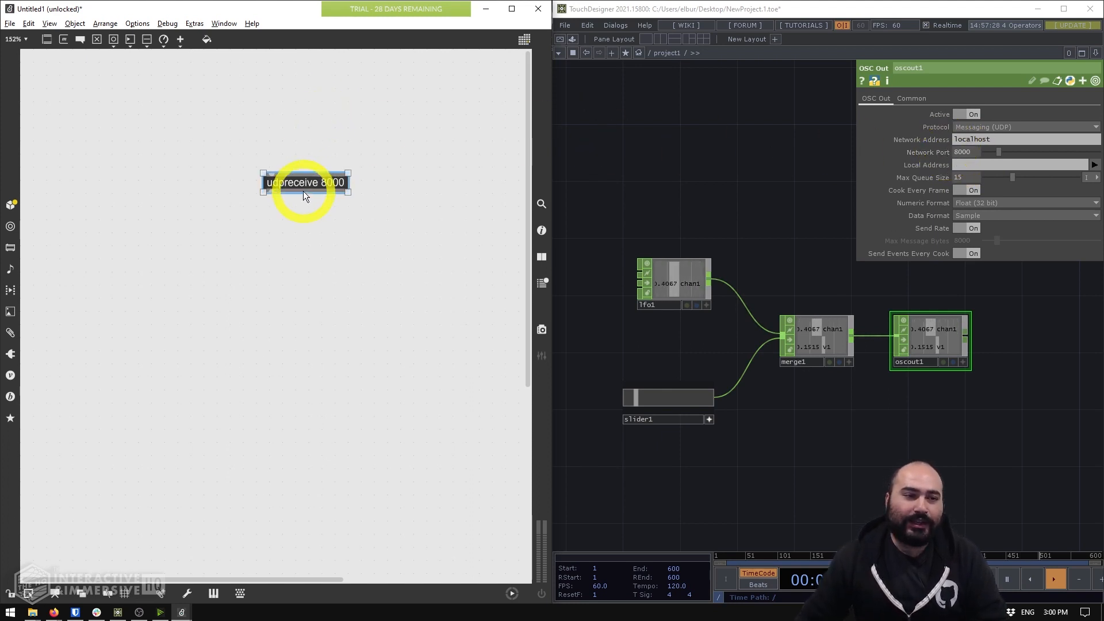
pyautogui.moveTo(304, 182); pyautogui.dragTo(270, 169)
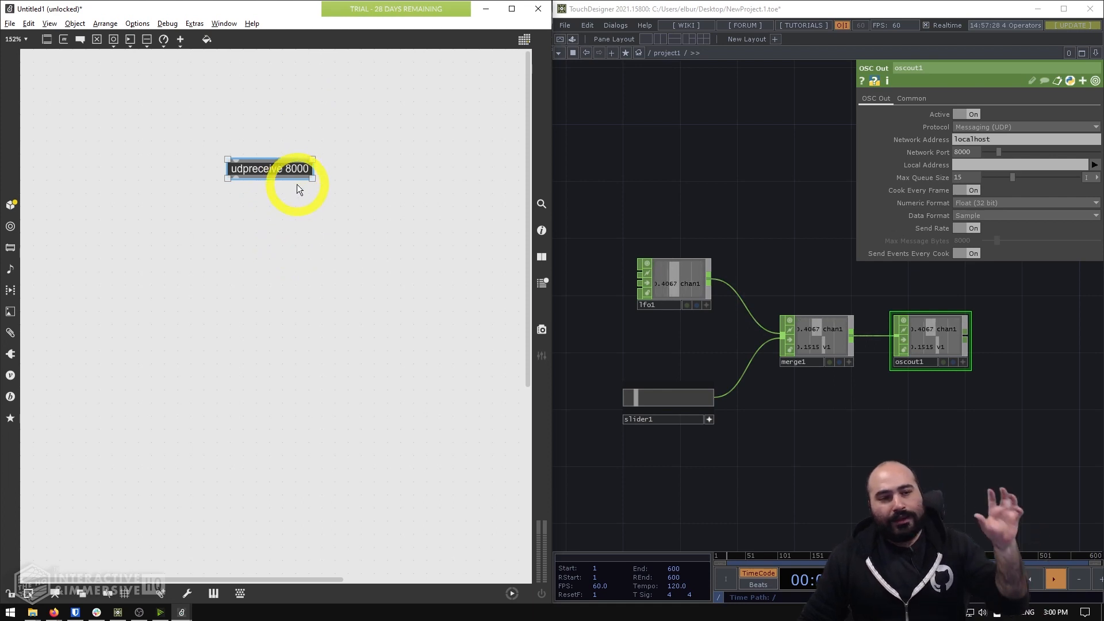
pyautogui.moveTo(366, 282)
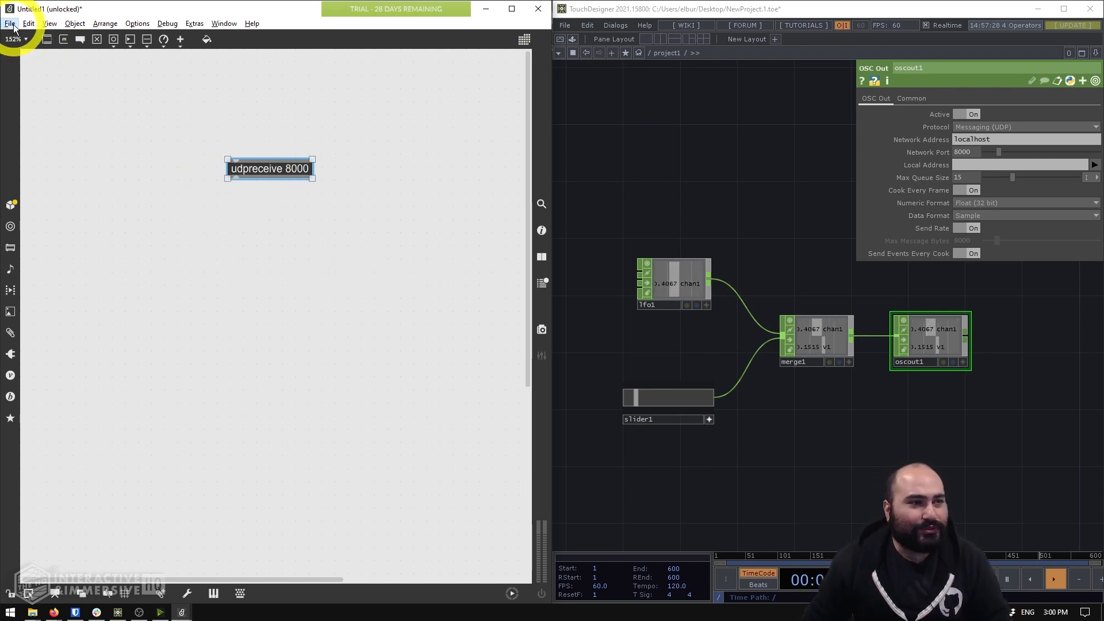
# Search the Package Manager for 'odot' and open the CNMAT odot package page
pyautogui.click(10, 23)
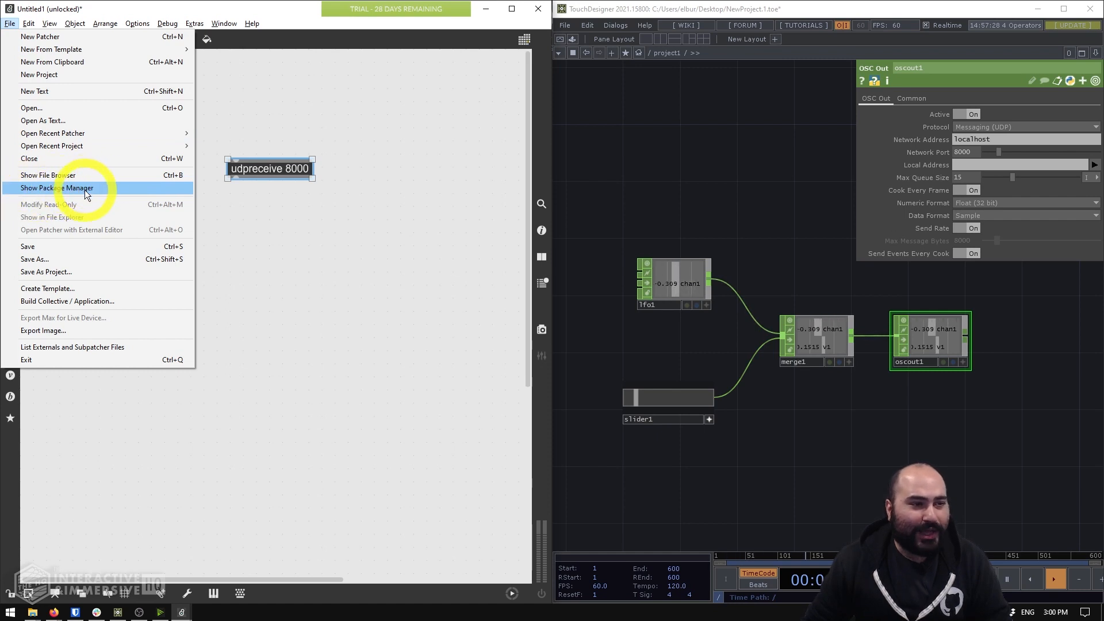
pyautogui.click(57, 188)
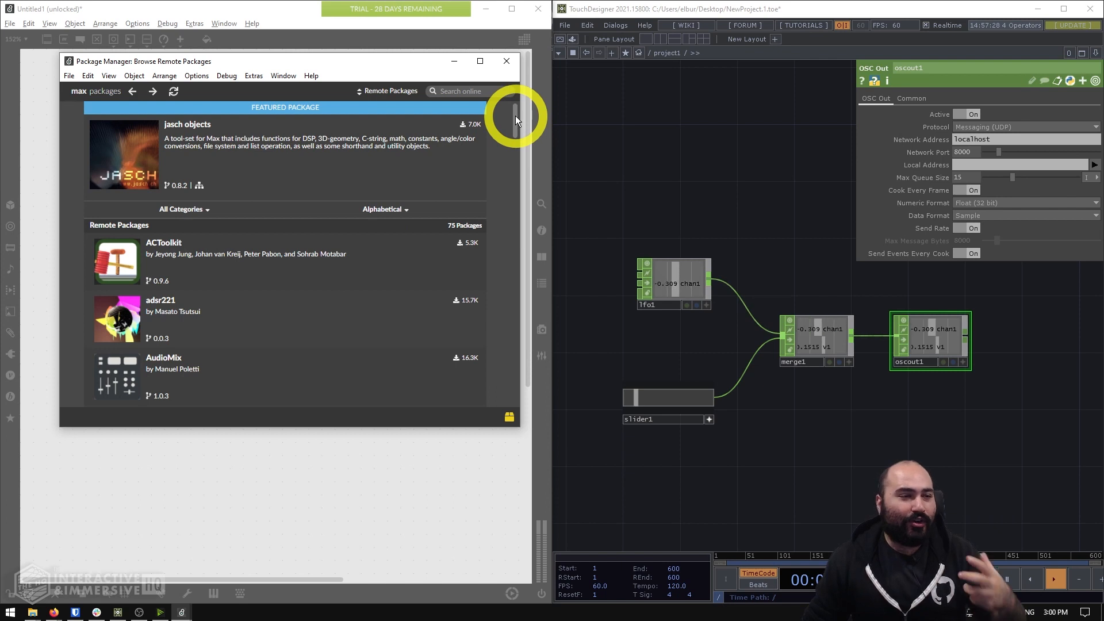
pyautogui.scroll(-3)
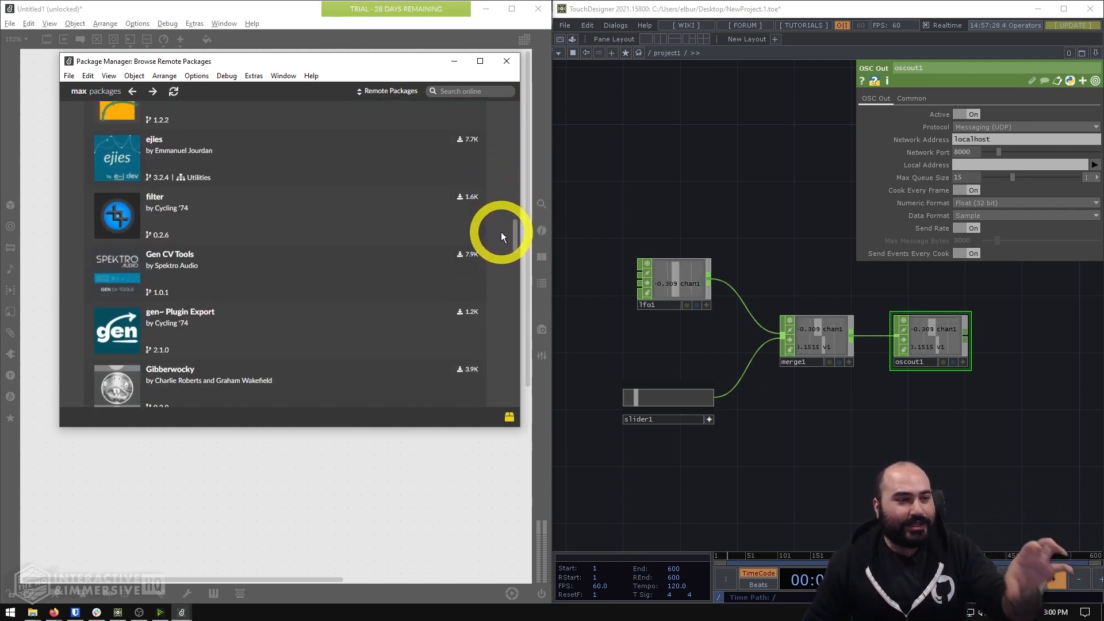
pyautogui.scroll(-3)
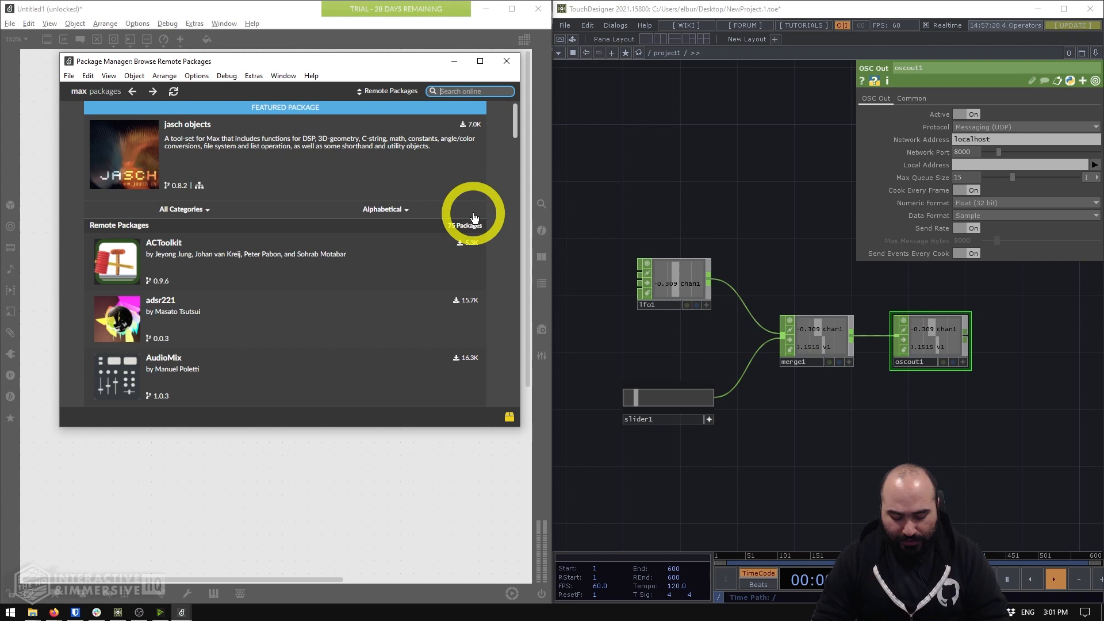
pyautogui.write('odot')
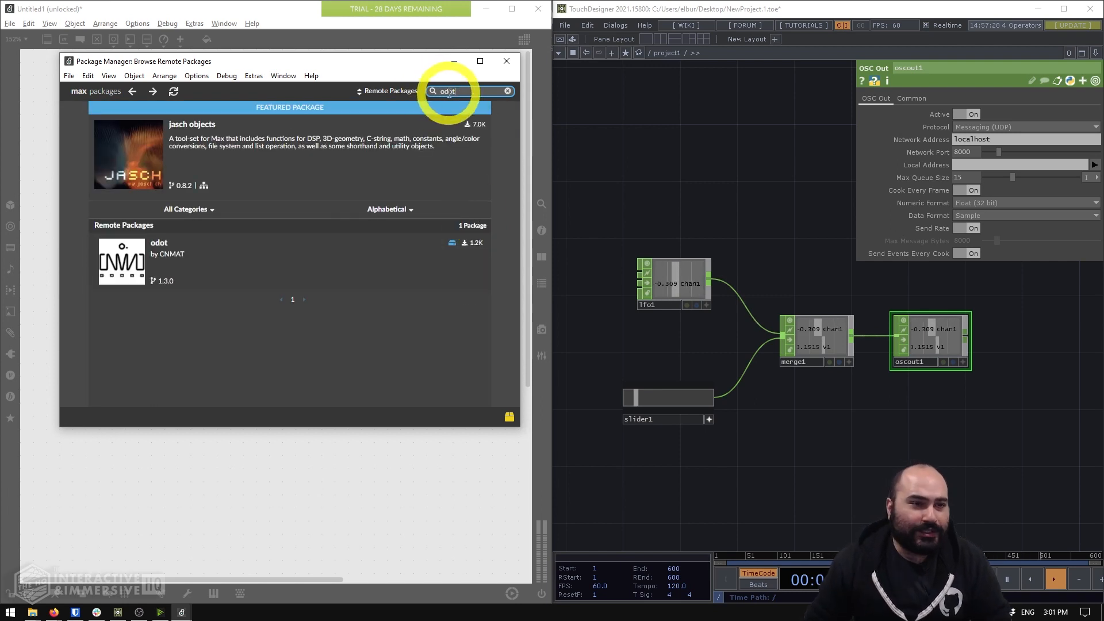
pyautogui.click(165, 264)
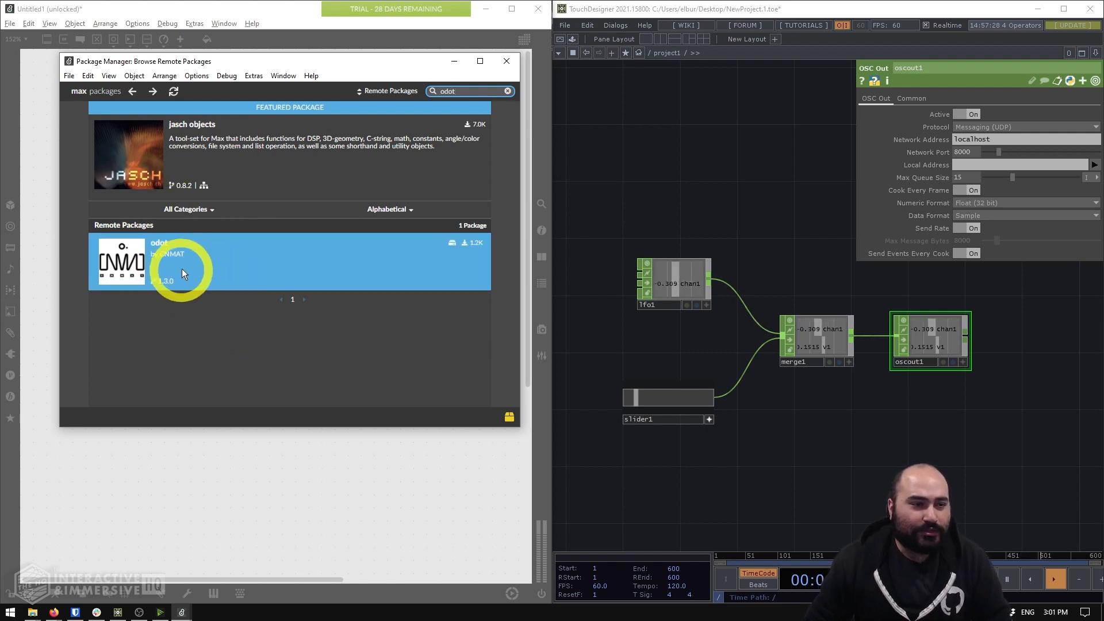
pyautogui.click(181, 273)
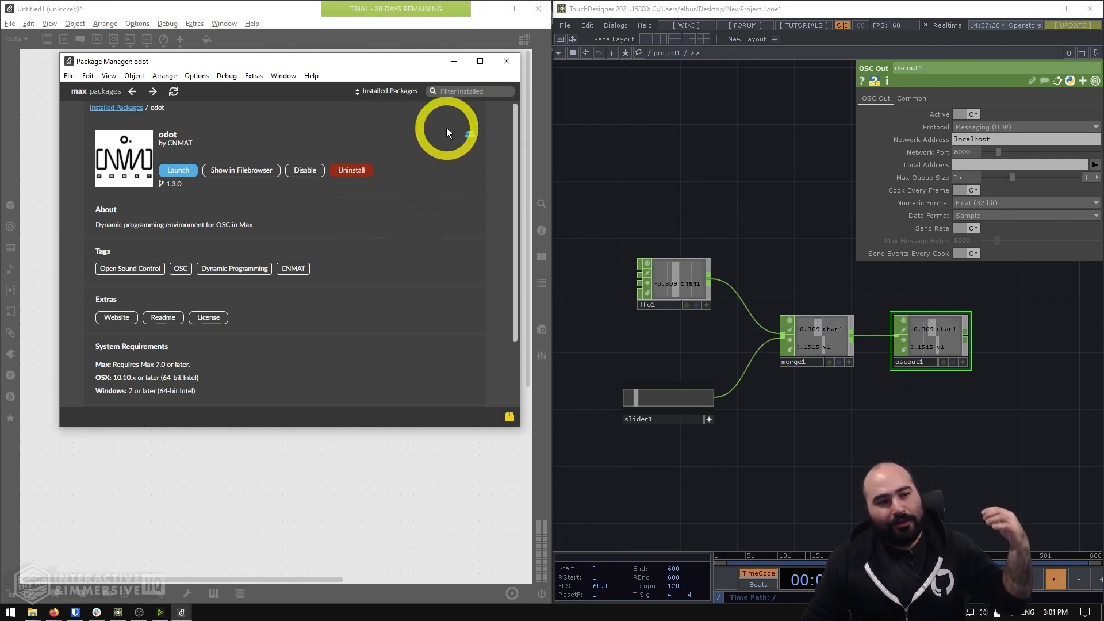
# Close the Package Manager and return to the Max patch
pyautogui.click(505, 60)
pyautogui.write('udpreceive 8000 cn')
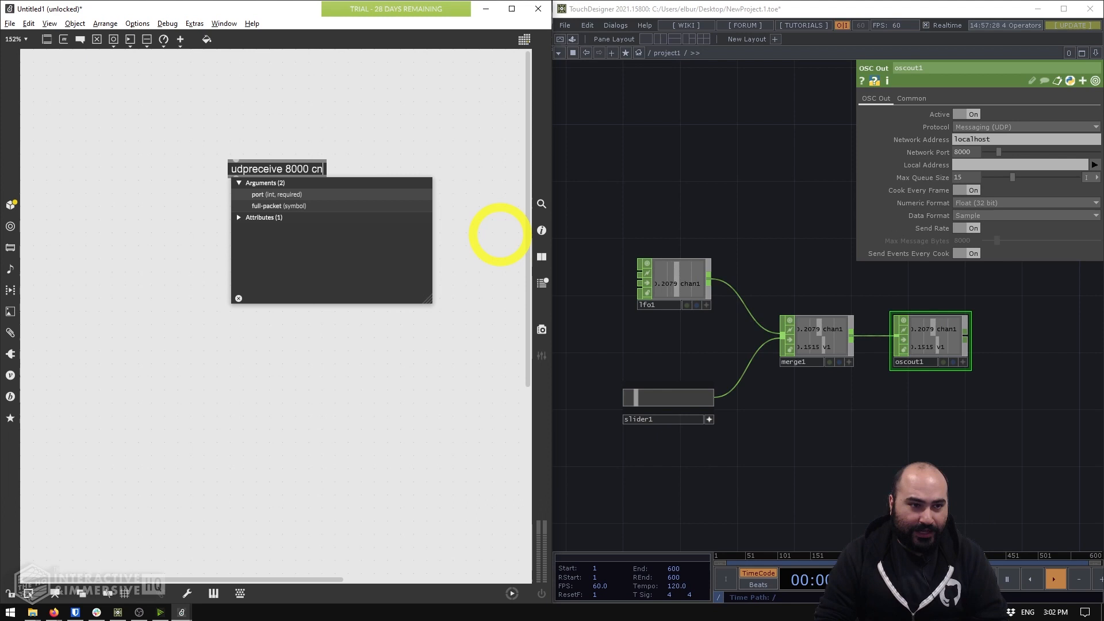
# Complete the object text so it reads 'udpreceive 8000 cnmat'
pyautogui.write('mat')
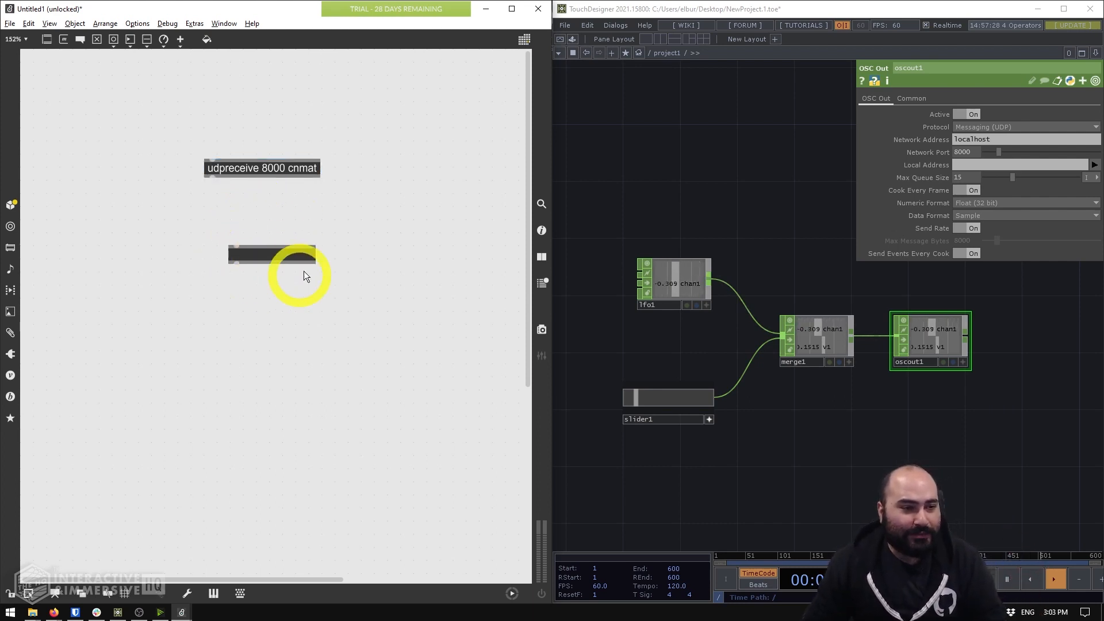
pyautogui.moveTo(371, 361)
pyautogui.write('o.route')
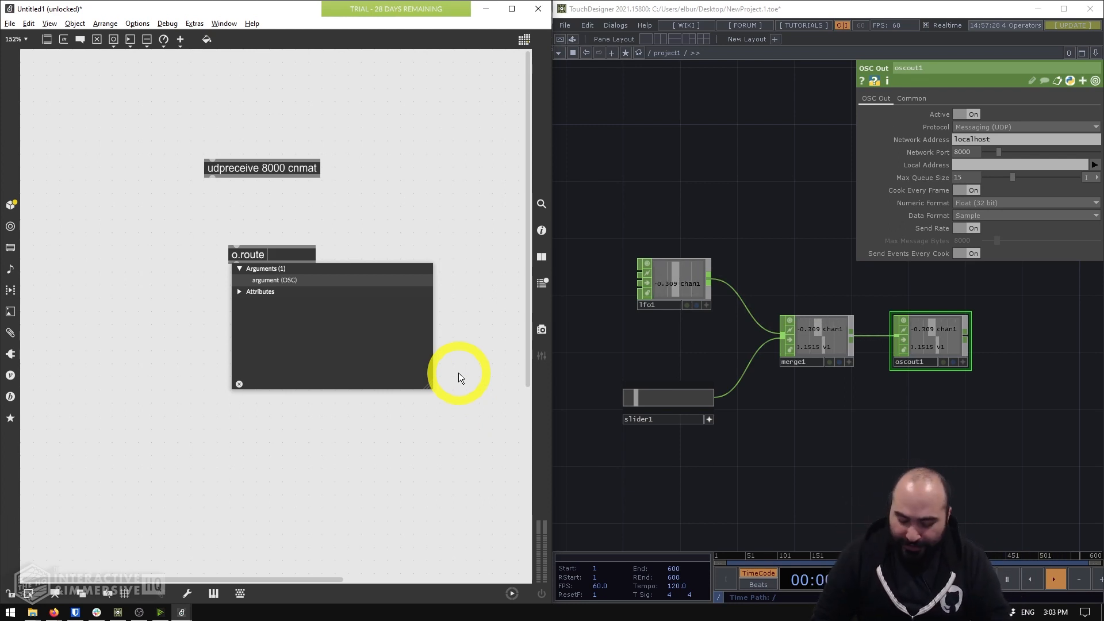
# Create an 'o.route /chan1 /v1' object and position it below udpreceive
pyautogui.write('/chan1')
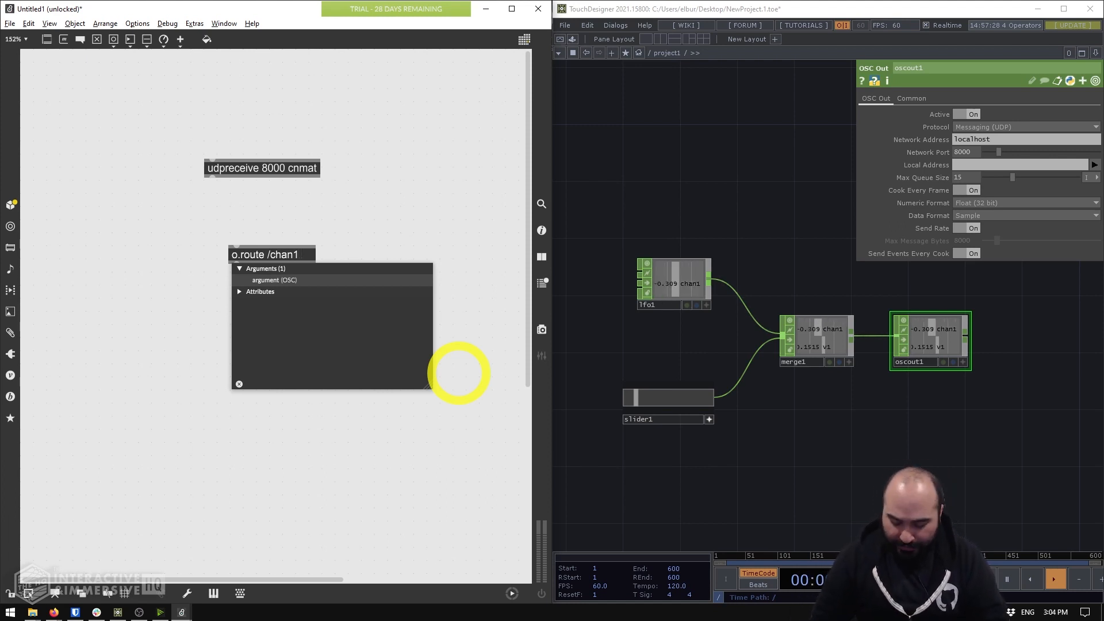
pyautogui.write('/v1')
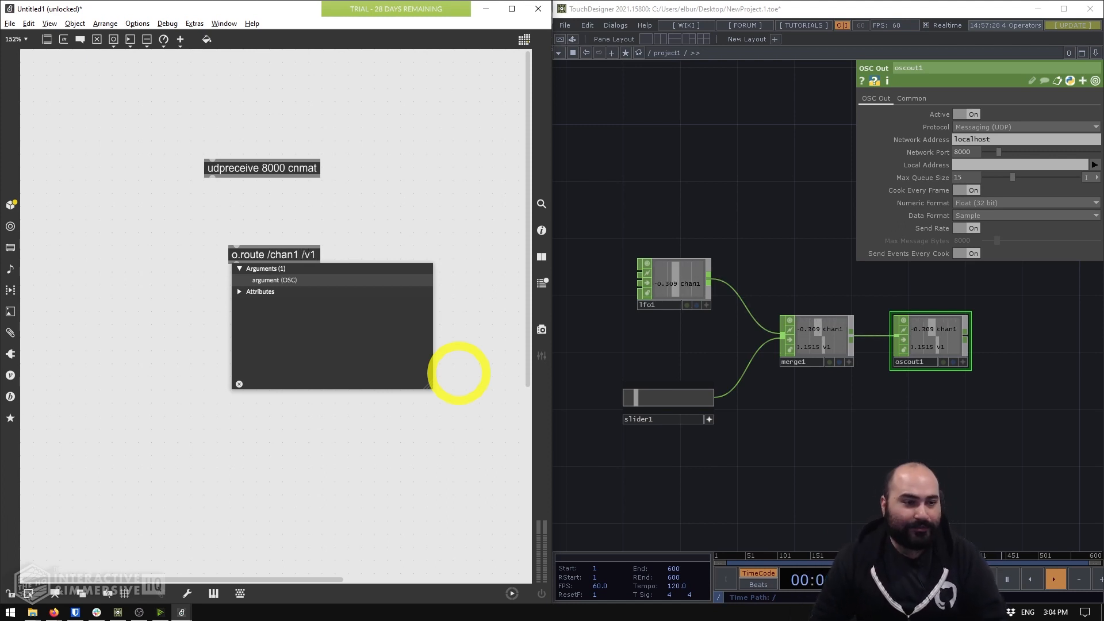
pyautogui.click(273, 254)
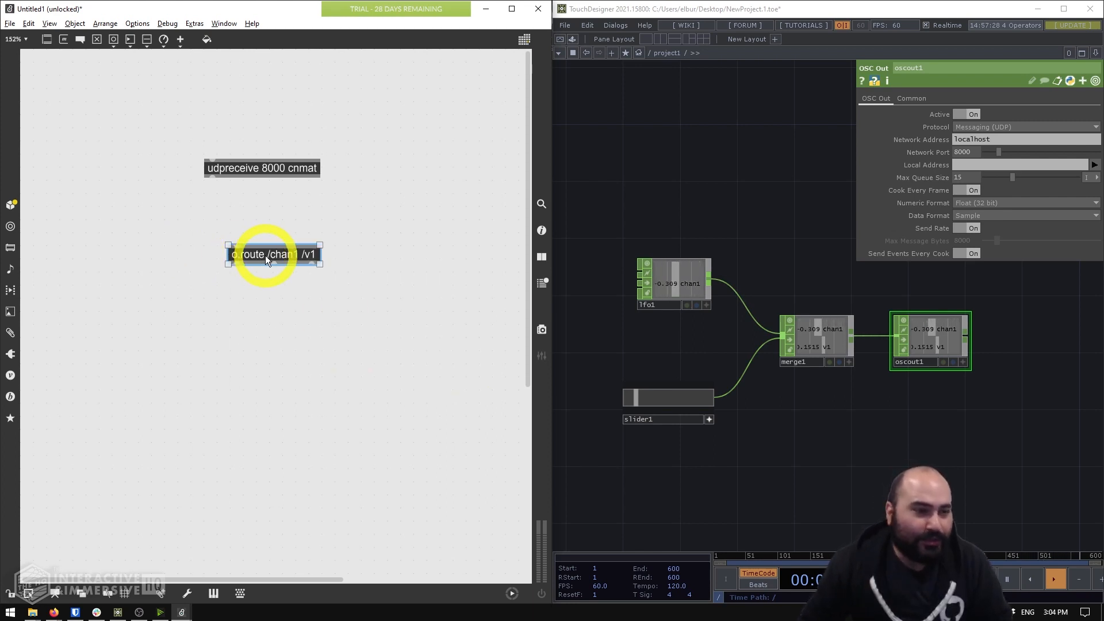
pyautogui.moveTo(271, 254); pyautogui.dragTo(248, 243)
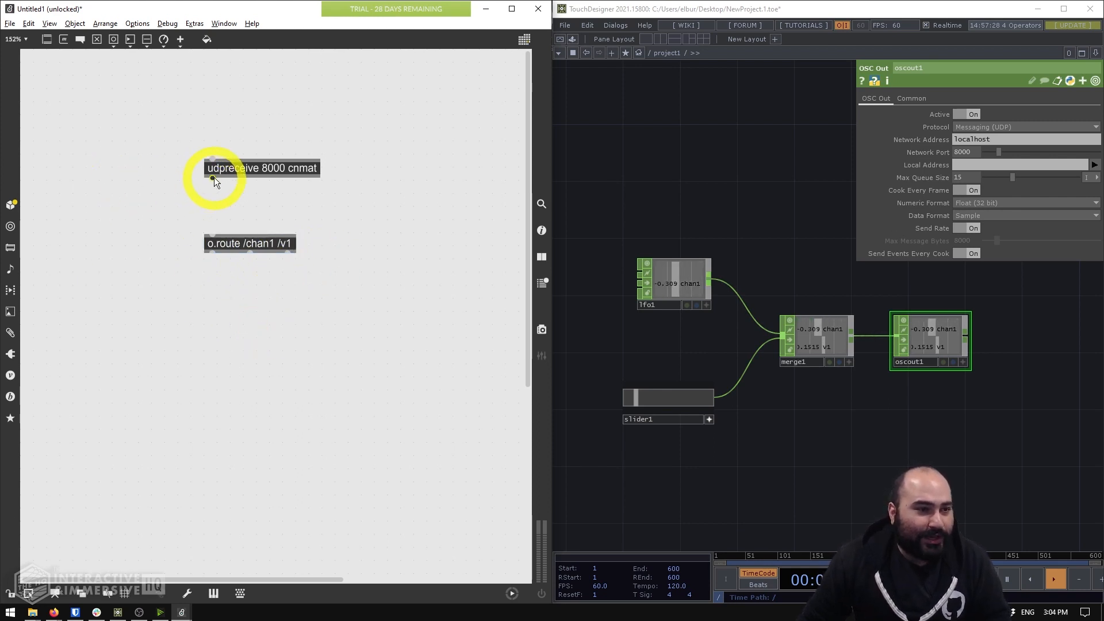
# Wire udpreceive into o.route and send the /chan1 outlet to a number box
pyautogui.moveTo(214, 182); pyautogui.dragTo(214, 232)
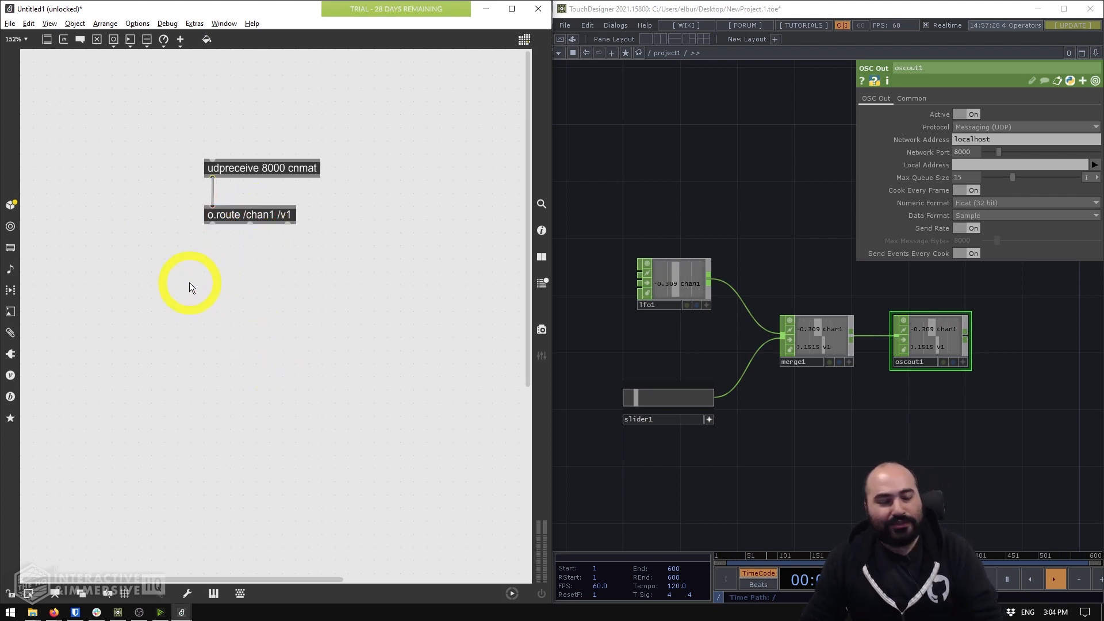
pyautogui.moveTo(188, 275)
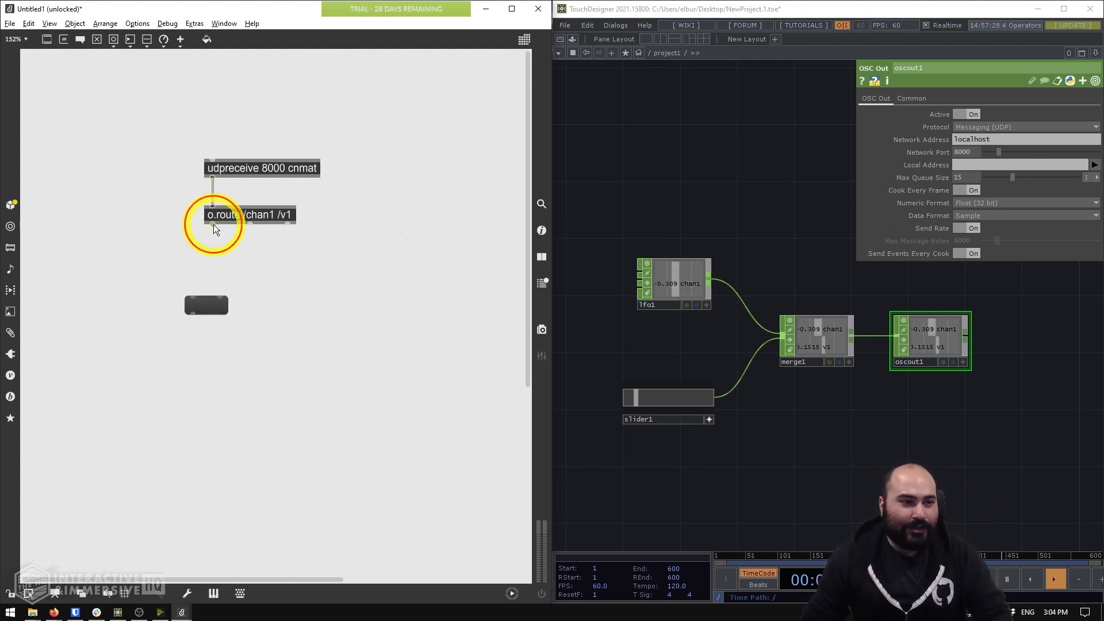
pyautogui.moveTo(213, 227); pyautogui.dragTo(219, 303)
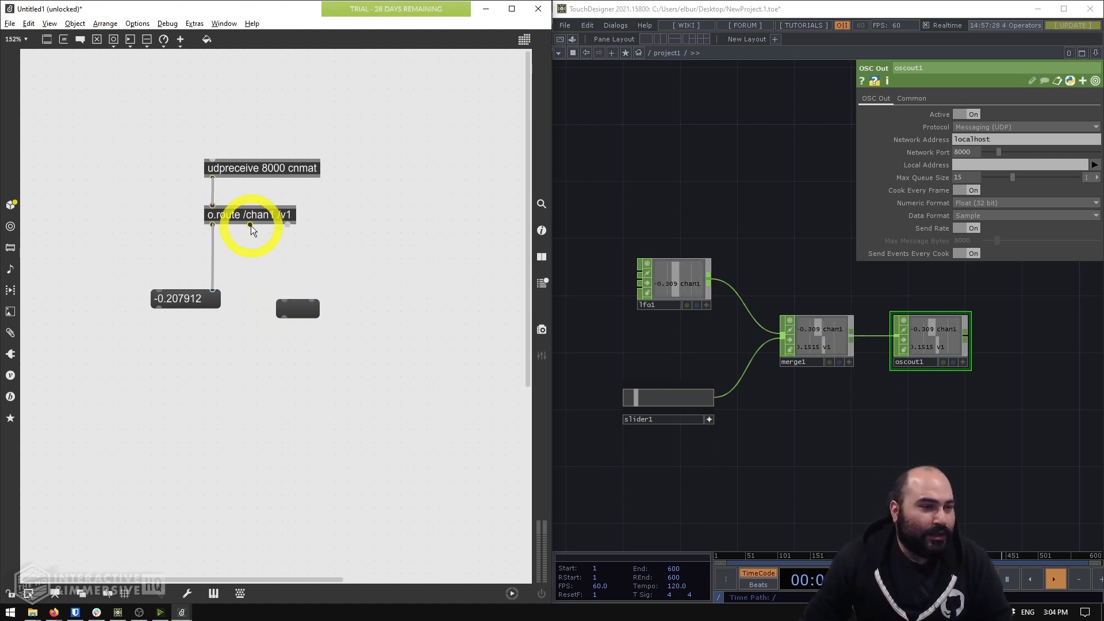
# Patch o.route's /v1 outlet to the right number box and drag slider1 to test
pyautogui.moveTo(251, 226); pyautogui.dragTo(311, 303)
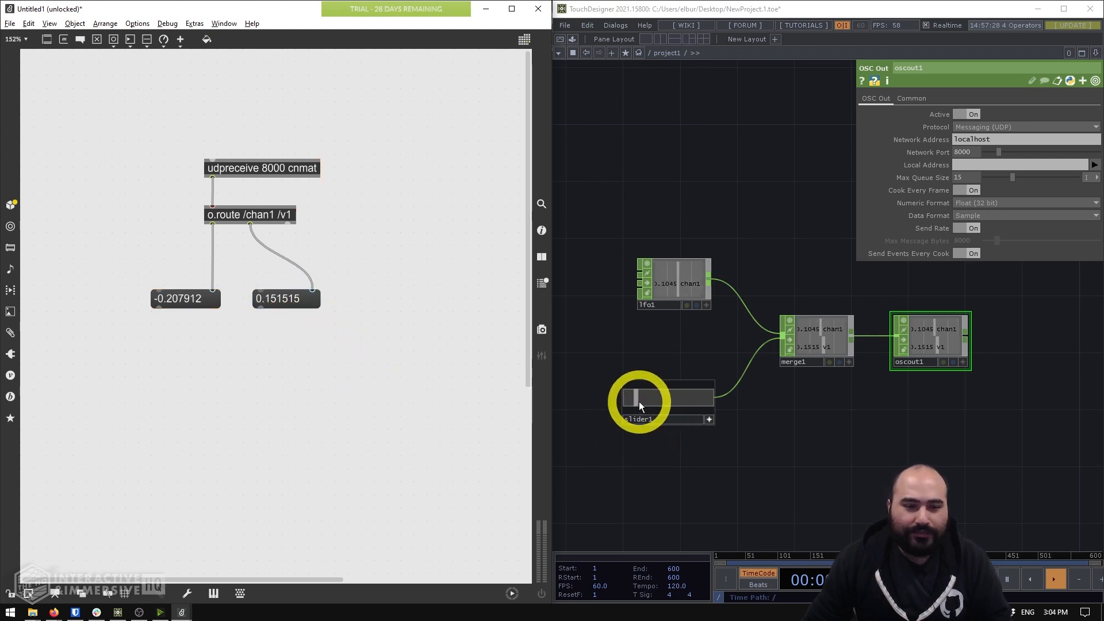
pyautogui.moveTo(634, 398); pyautogui.dragTo(648, 398)
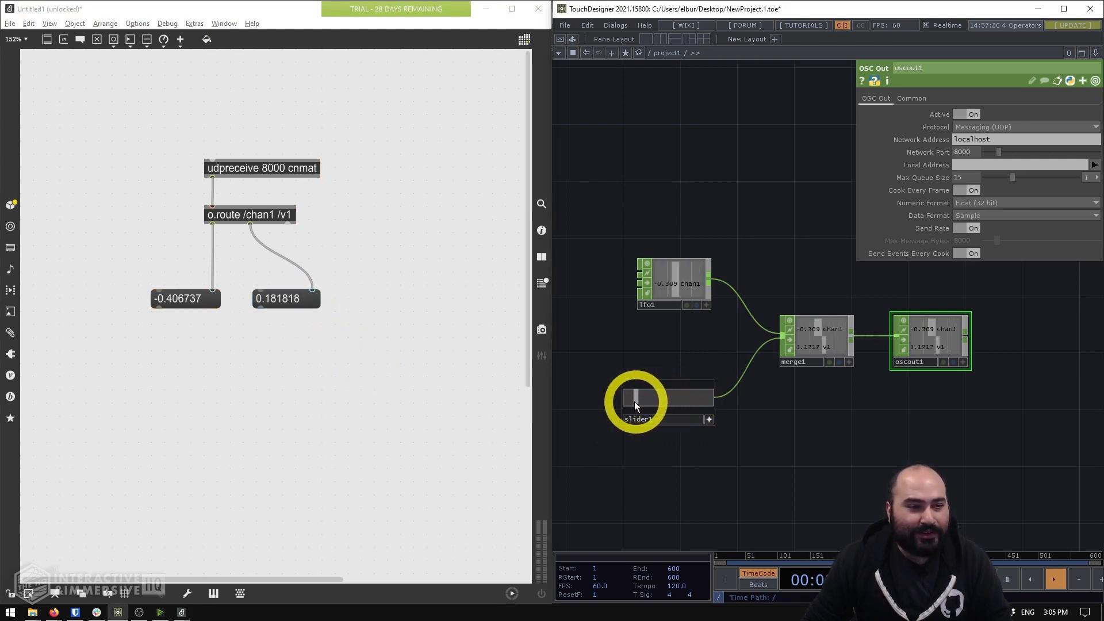
pyautogui.moveTo(627, 399); pyautogui.dragTo(648, 399)
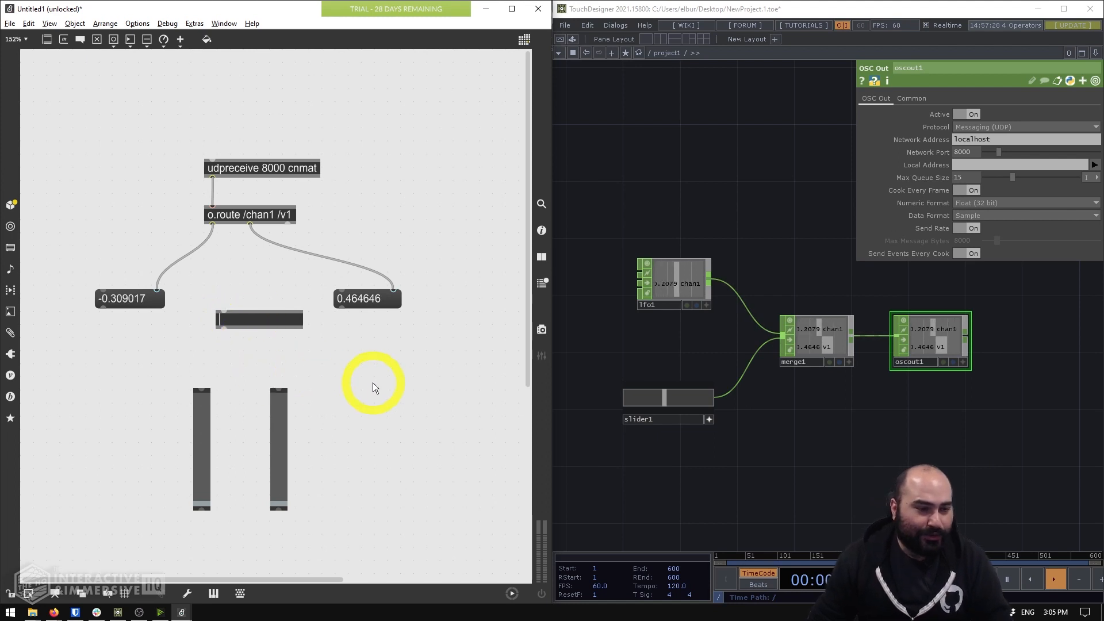
# Add a 'scale 0. 1. 0 127' object mapping /v1 to the second slider
pyautogui.write('scale -1. 1. 0')
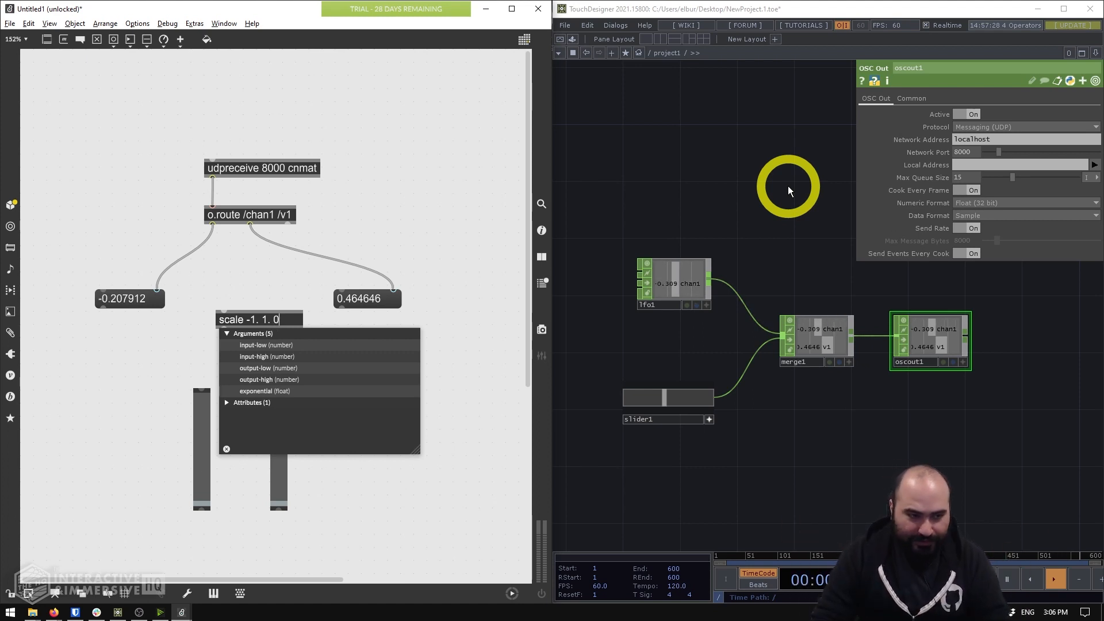
pyautogui.write('127')
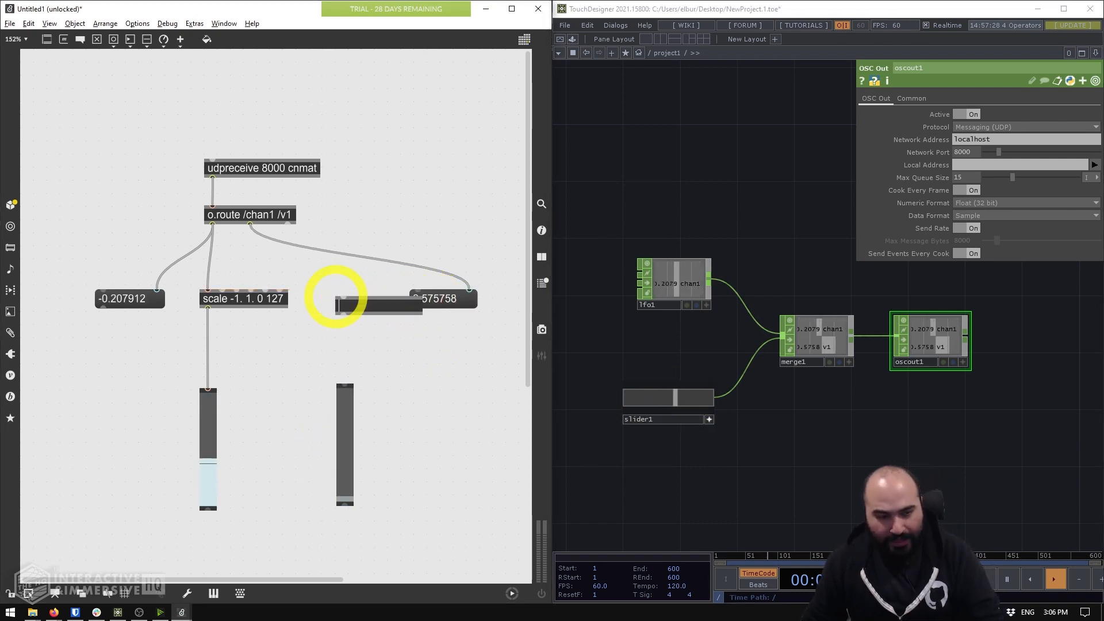
pyautogui.click(338, 305)
pyautogui.write('scale')
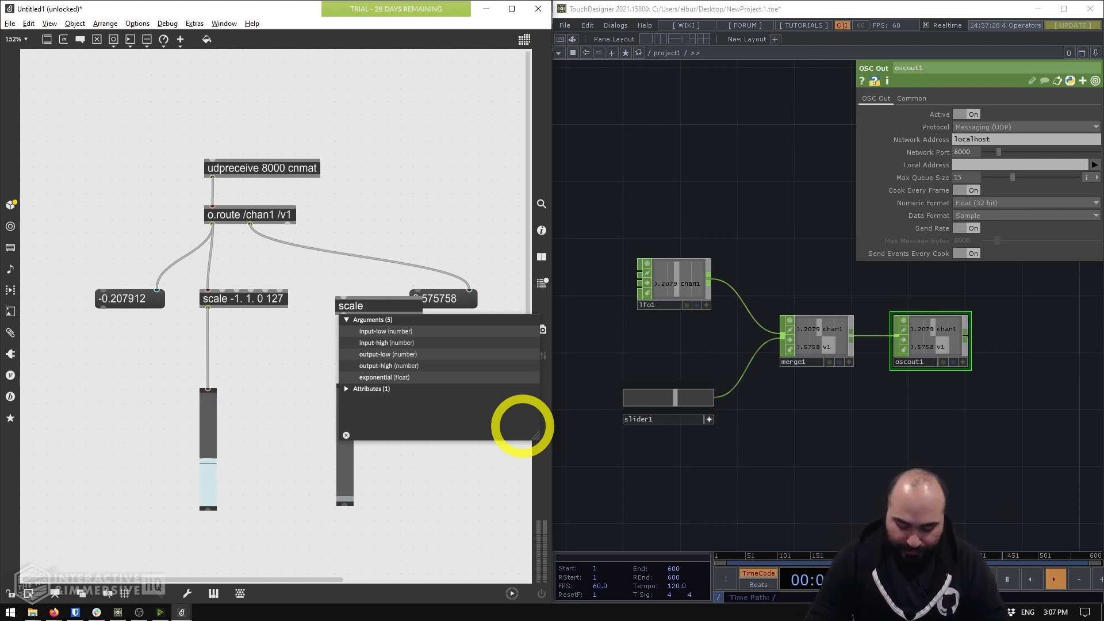
pyautogui.write('0. 1. 0 127')
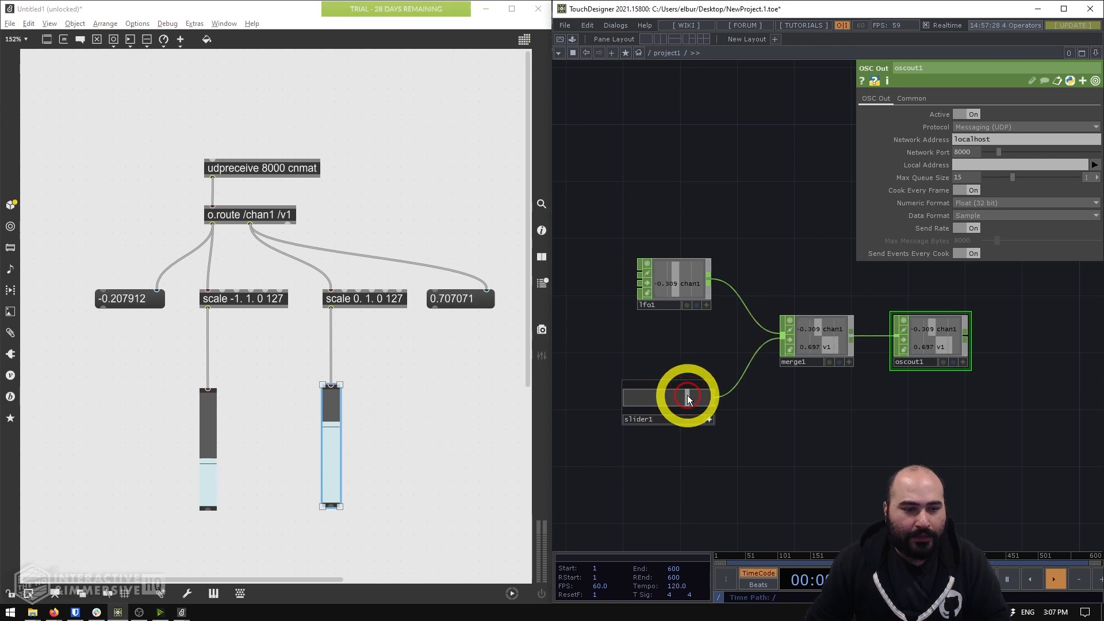
# Lower slider1 to check the scaled Max slider, then select lfo1 to view its parameters
pyautogui.moveTo(689, 394); pyautogui.dragTo(648, 396)
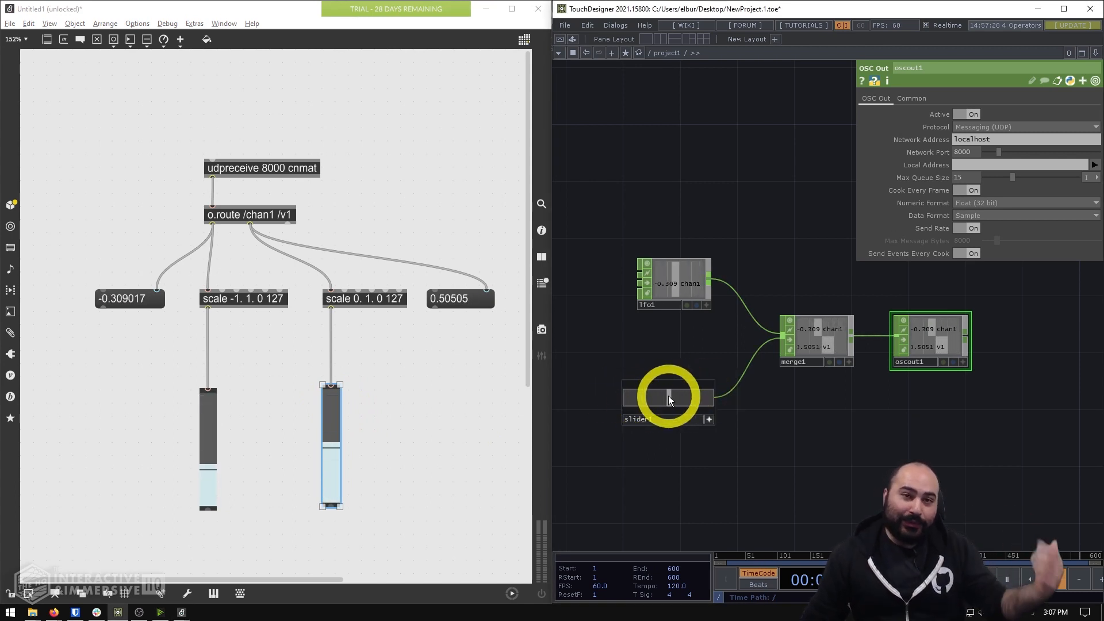
pyautogui.click(672, 282)
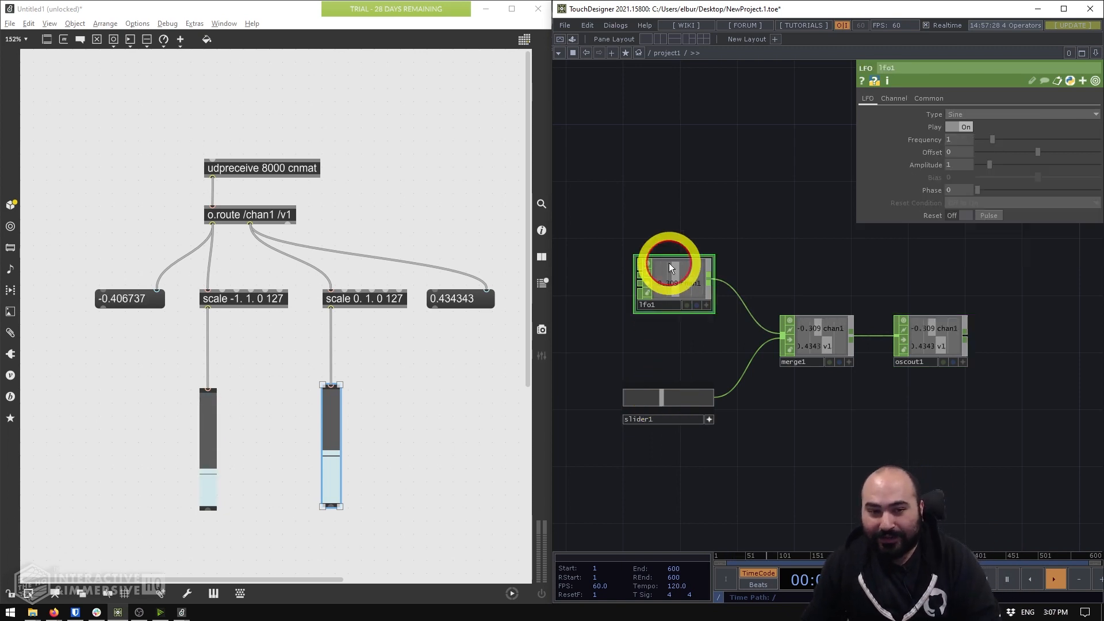